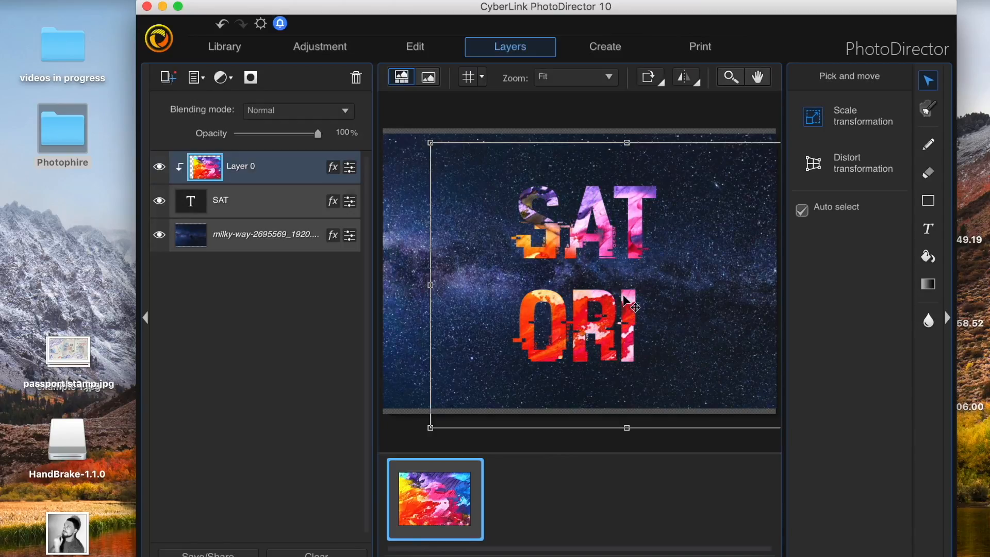
Step: Switch from the Layers module back to the Library showing the Sample Images folder
{"action": "left_click", "coordinate": [224, 47]}
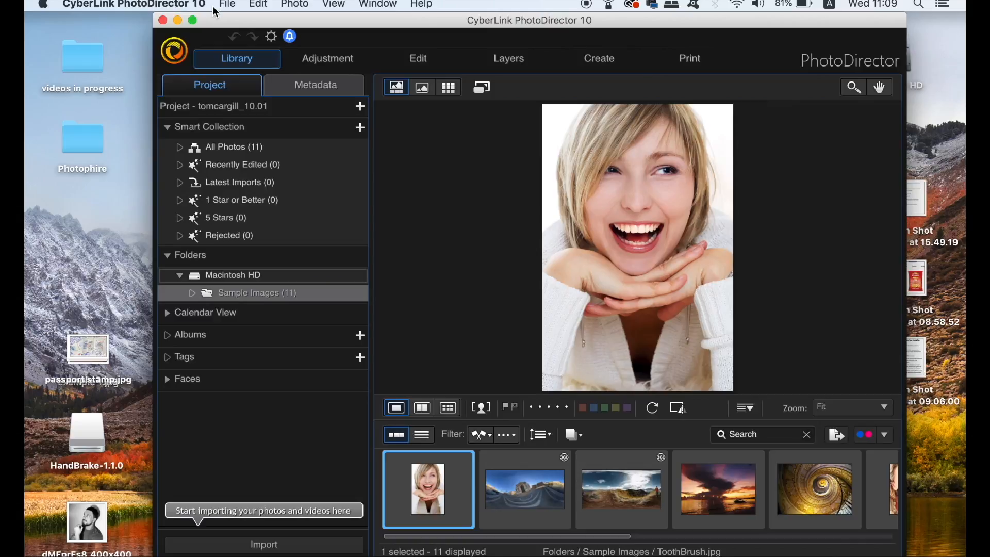
Step: Create a new project named star-scape and save it to the Desktop
{"action": "left_click", "coordinate": [227, 4]}
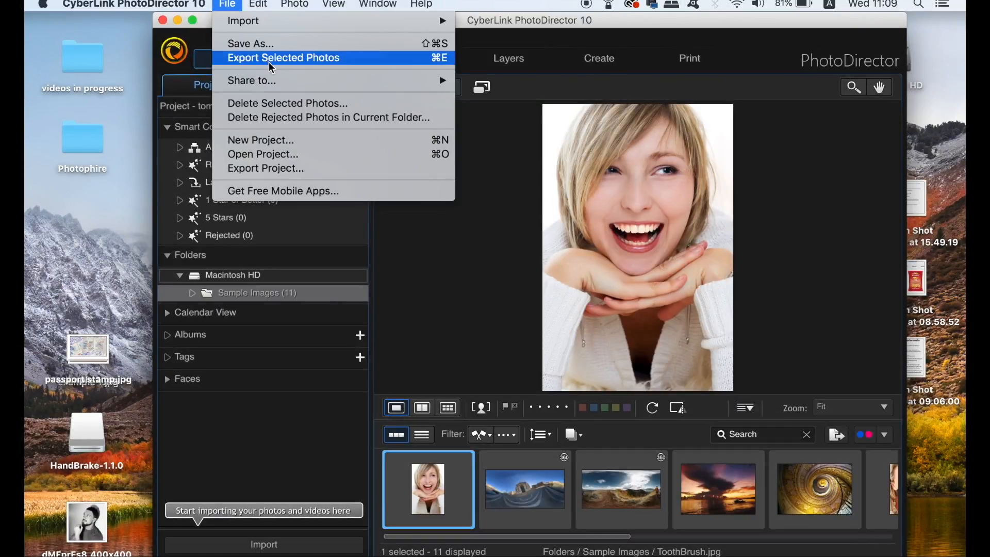
{"action": "left_click", "coordinate": [260, 139]}
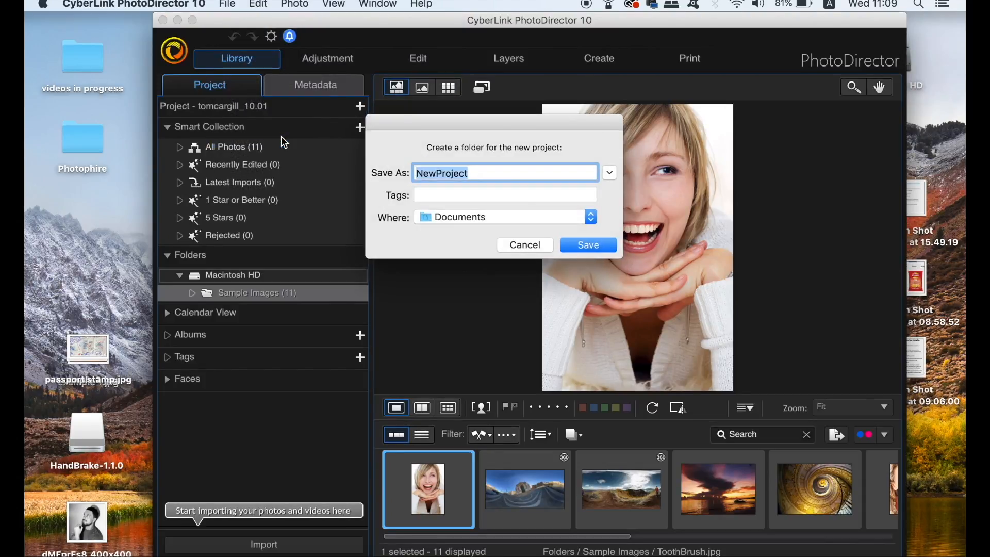
{"action": "type", "text": "st"}
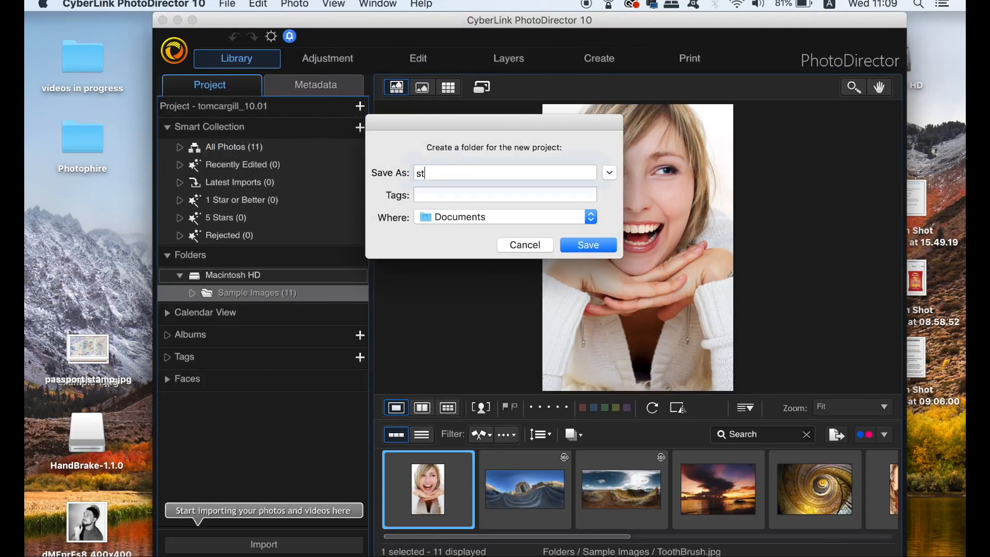
{"action": "type", "text": "ar-scape"}
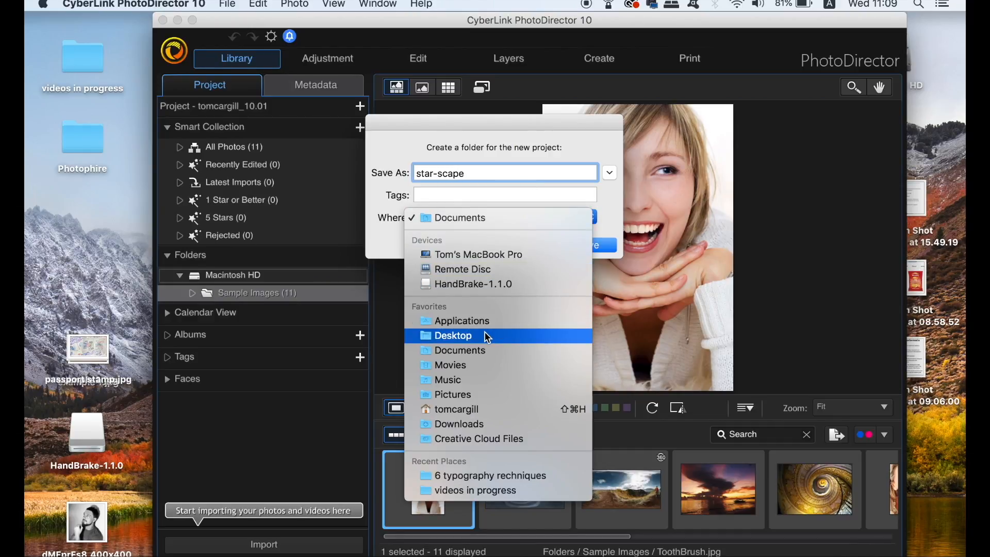
{"action": "left_click", "coordinate": [453, 335]}
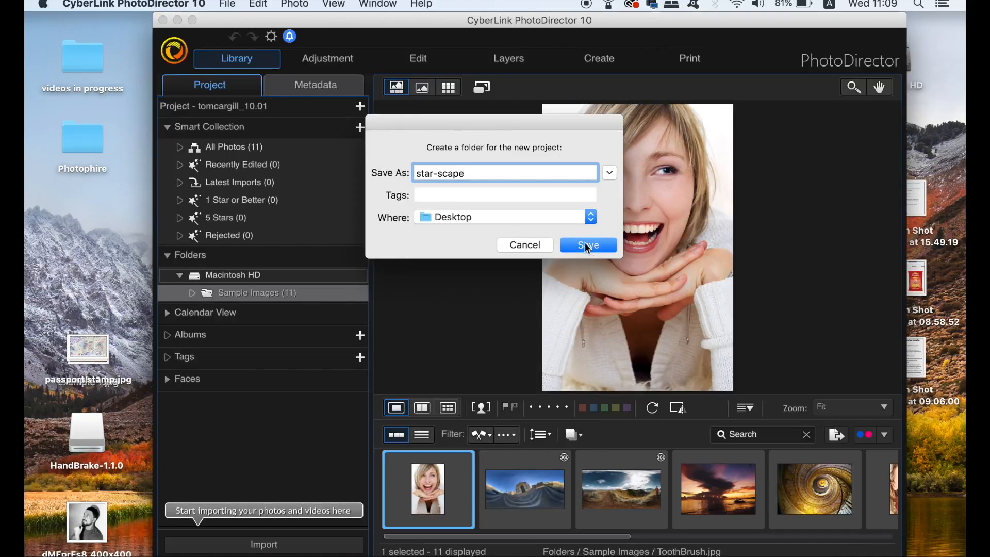
{"action": "left_click", "coordinate": [586, 246]}
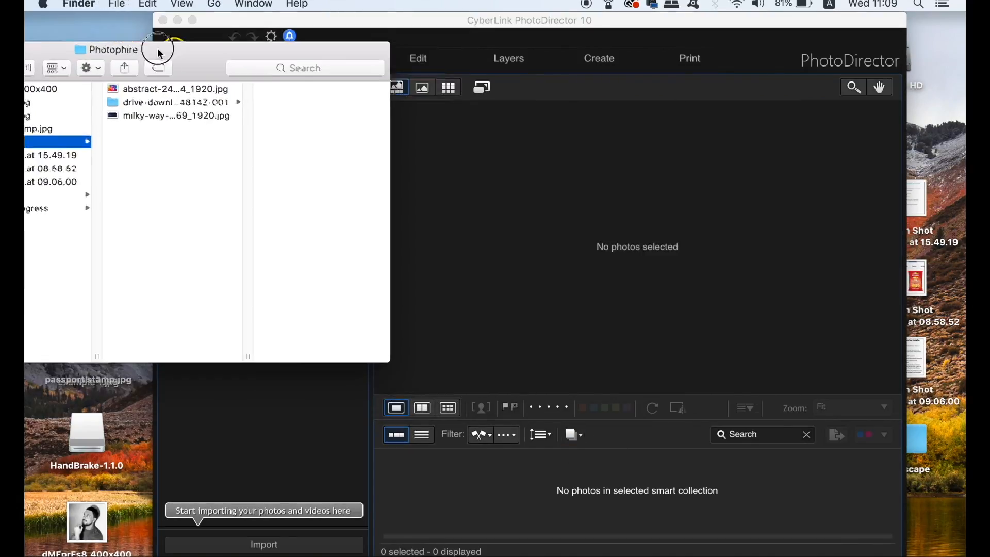
Step: Import the Milky Way and abstract paint photos and open the paint image in Layers
{"action": "left_click", "coordinate": [176, 115]}
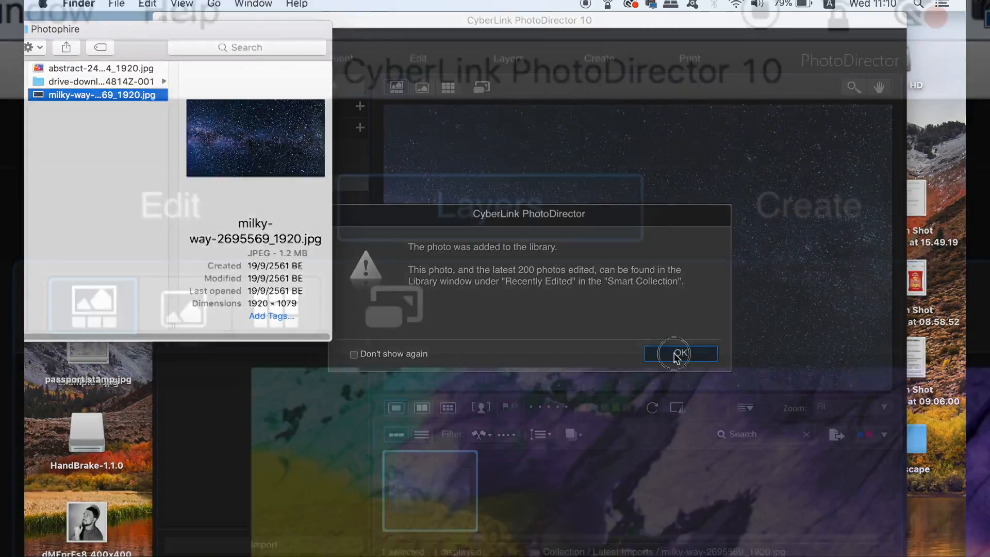
{"action": "left_click", "coordinate": [680, 353]}
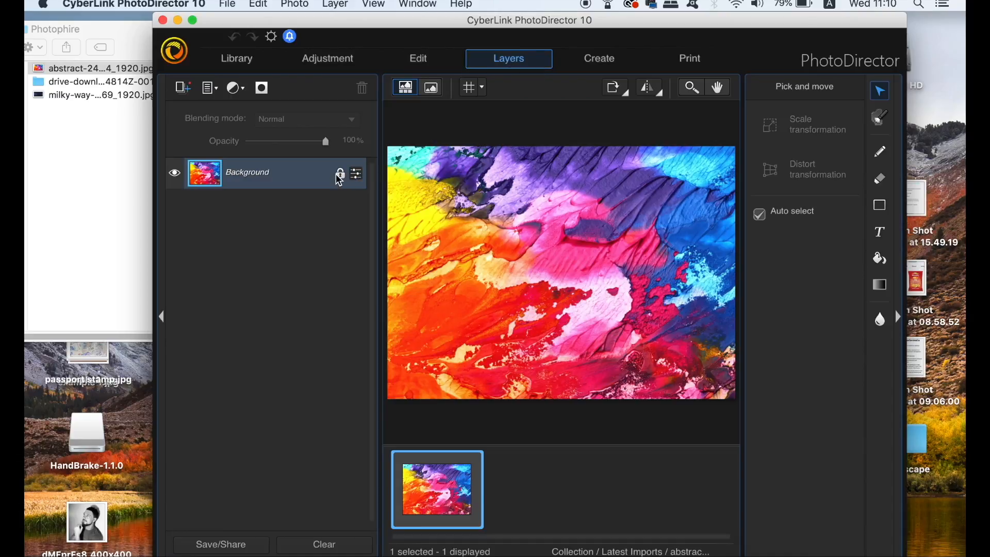
Step: Unlock the paint background layer and add the Milky Way photo as a layer beneath it
{"action": "left_click", "coordinate": [339, 173]}
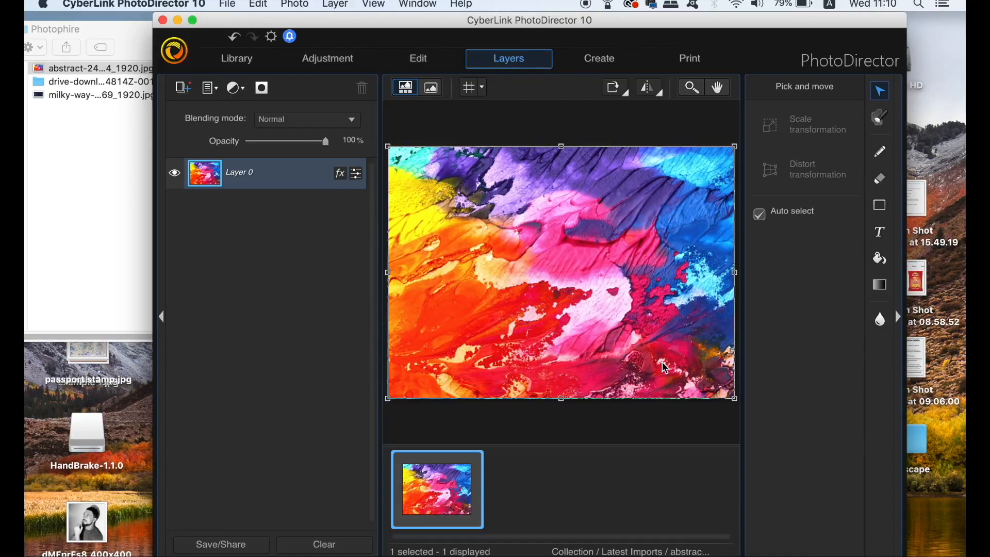
{"action": "mouse_move", "coordinate": [442, 489]}
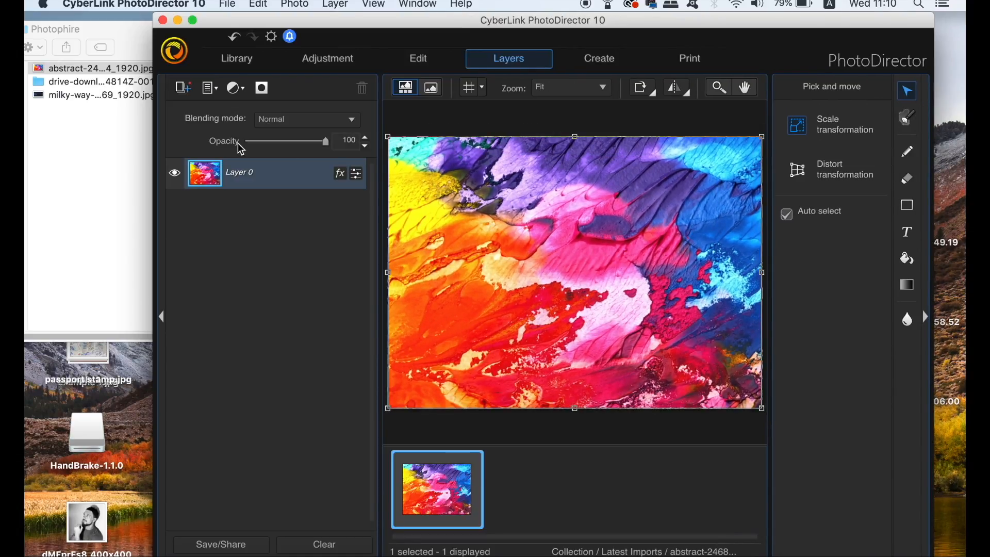
{"action": "left_click", "coordinate": [98, 95]}
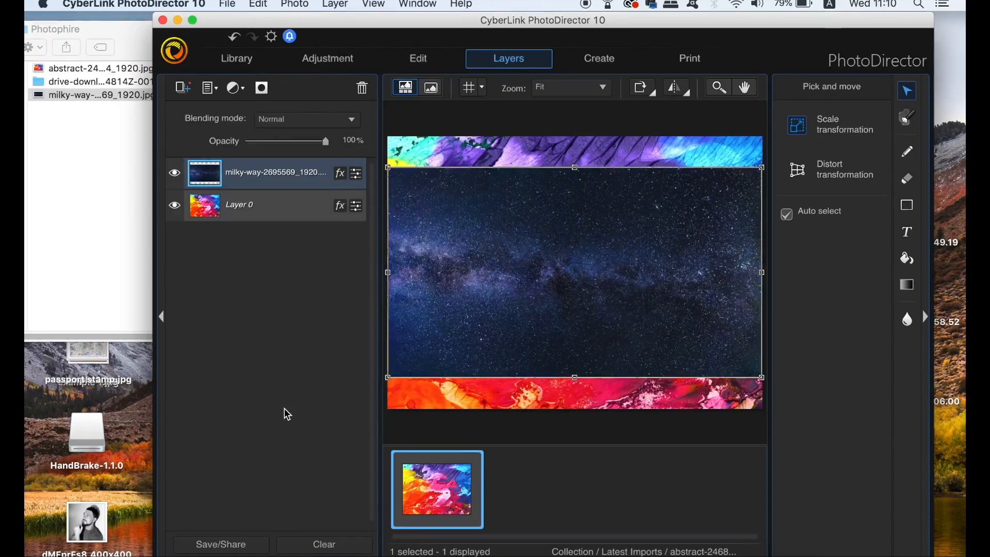
{"action": "mouse_move", "coordinate": [282, 175]}
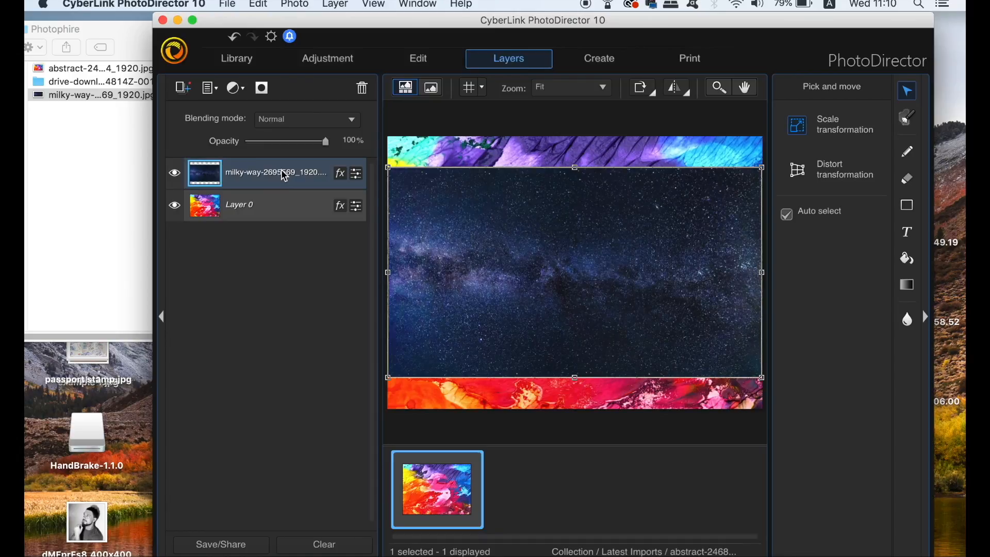
{"action": "mouse_move", "coordinate": [541, 260]}
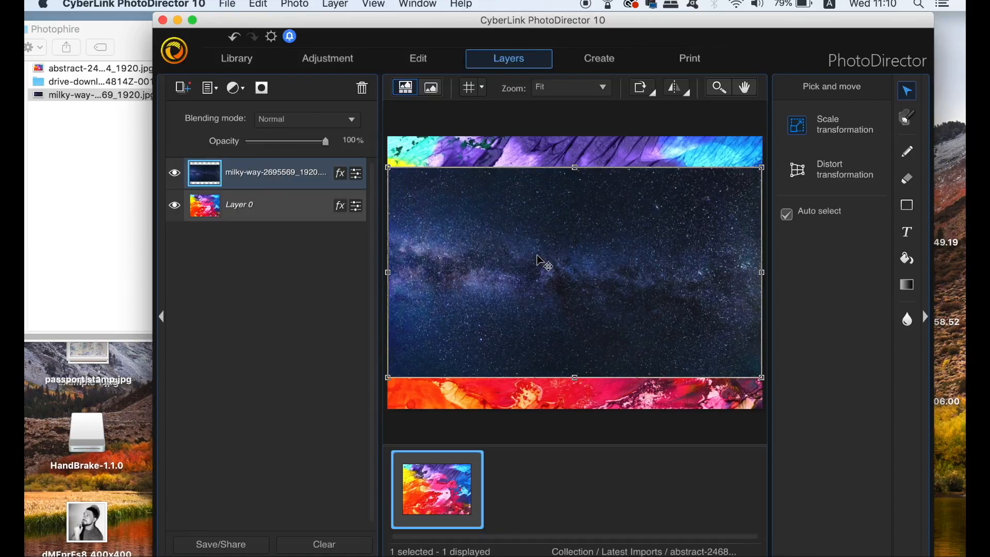
{"action": "mouse_move", "coordinate": [294, 185]}
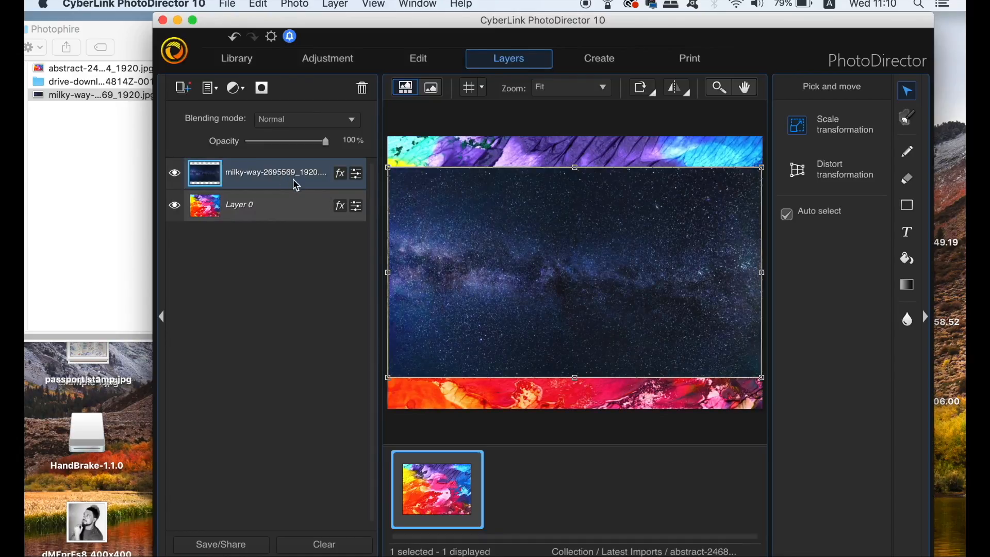
{"action": "left_click_drag", "start_coordinate": [275, 172], "coordinate": [274, 204]}
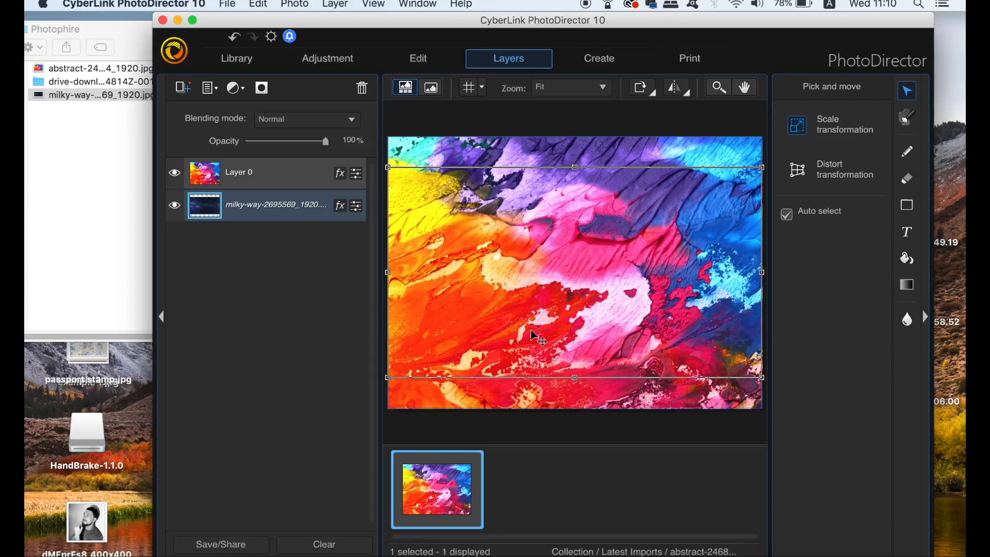
{"action": "mouse_move", "coordinate": [360, 238]}
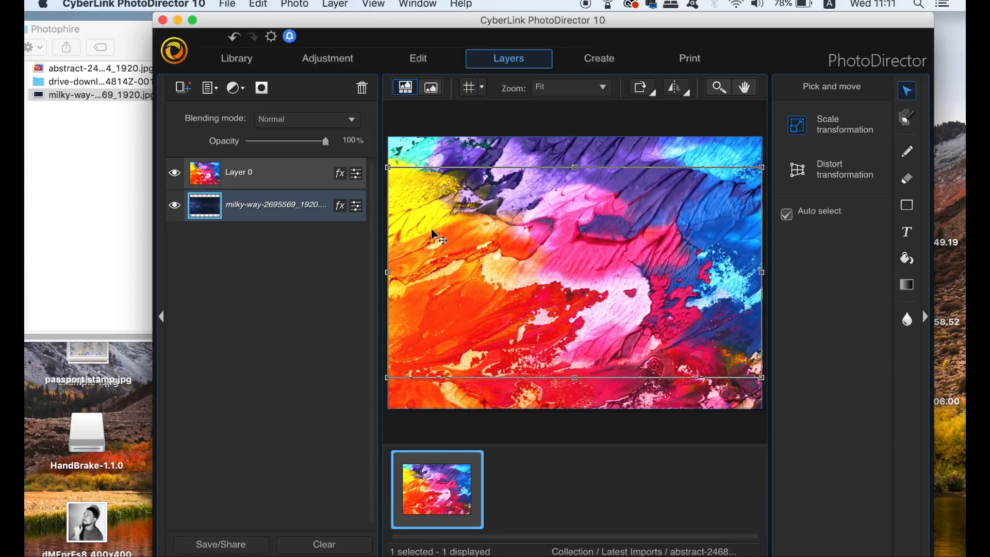
Step: Add a SATORI text layer and enlarge it to 502 px
{"action": "left_click", "coordinate": [906, 232]}
{"action": "type", "text": "ATO"}
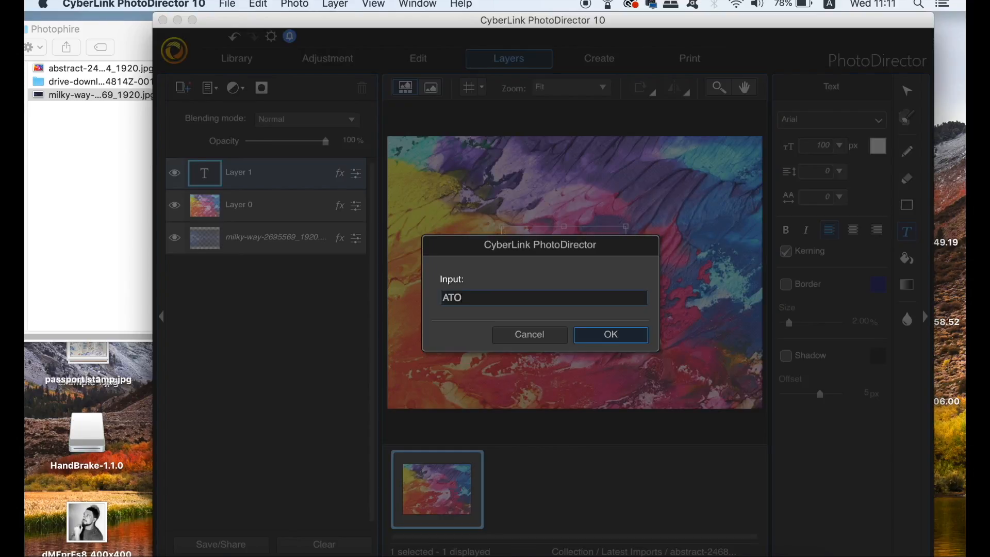
{"action": "type", "text": "SA"}
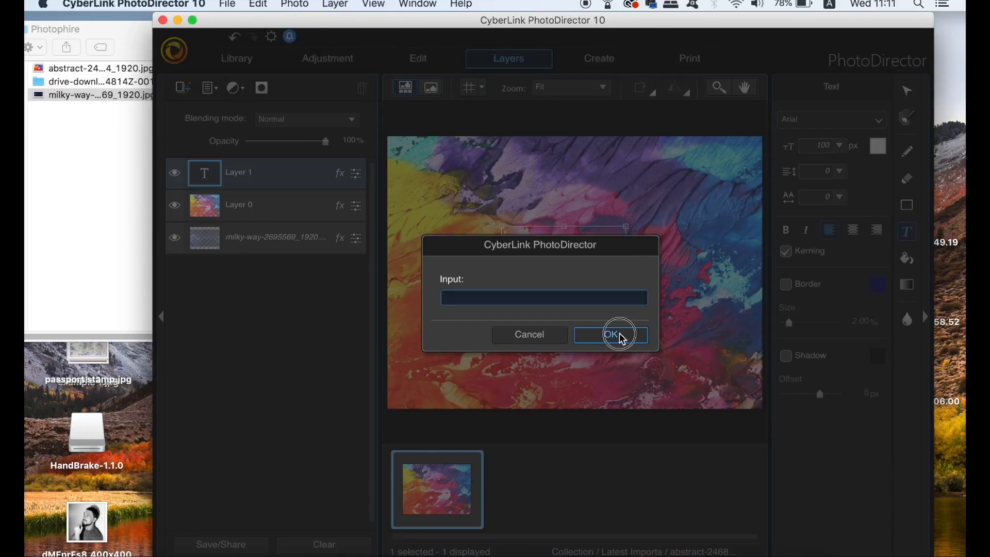
{"action": "left_click", "coordinate": [609, 334]}
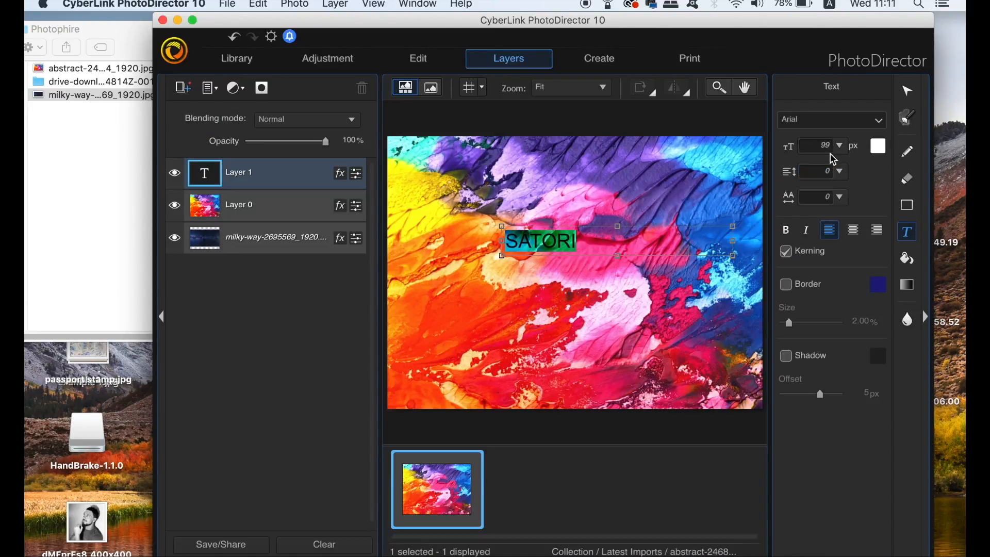
{"action": "left_click", "coordinate": [840, 146]}
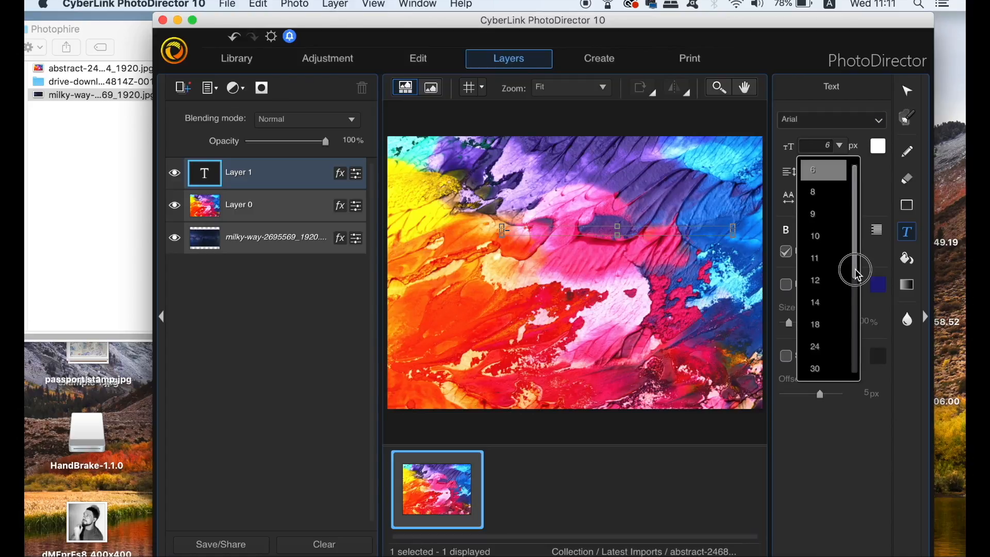
{"action": "left_click", "coordinate": [816, 366]}
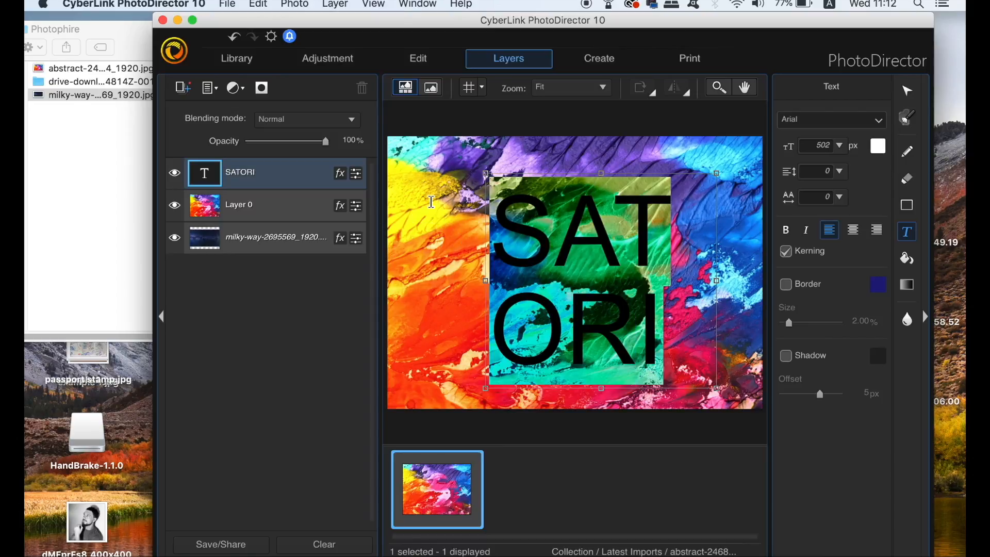
Step: Apply the HACKED font to SATORI and keep the paint layer above the text
{"action": "left_click", "coordinate": [877, 120]}
{"action": "type", "text": "hammerhead"}
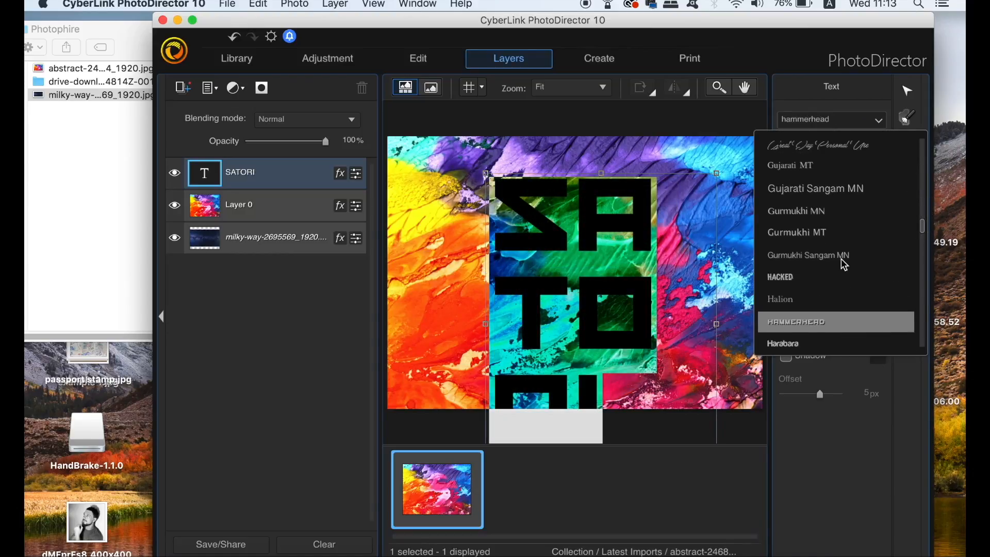
{"action": "left_click", "coordinate": [779, 278]}
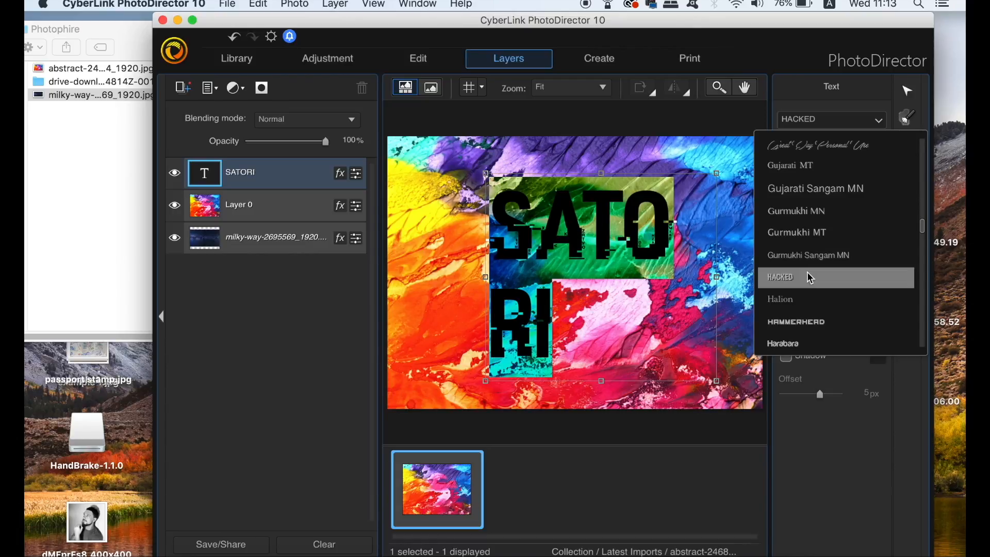
{"action": "left_click", "coordinate": [779, 277]}
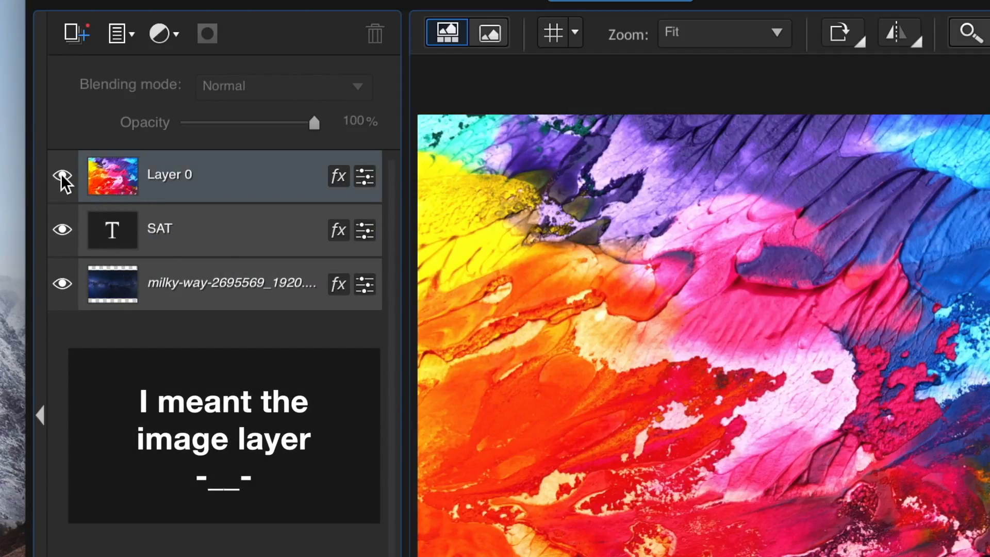
Step: Apply a clipping mask so the paint texture shows only inside the SATORI letters
{"action": "left_click", "coordinate": [62, 175]}
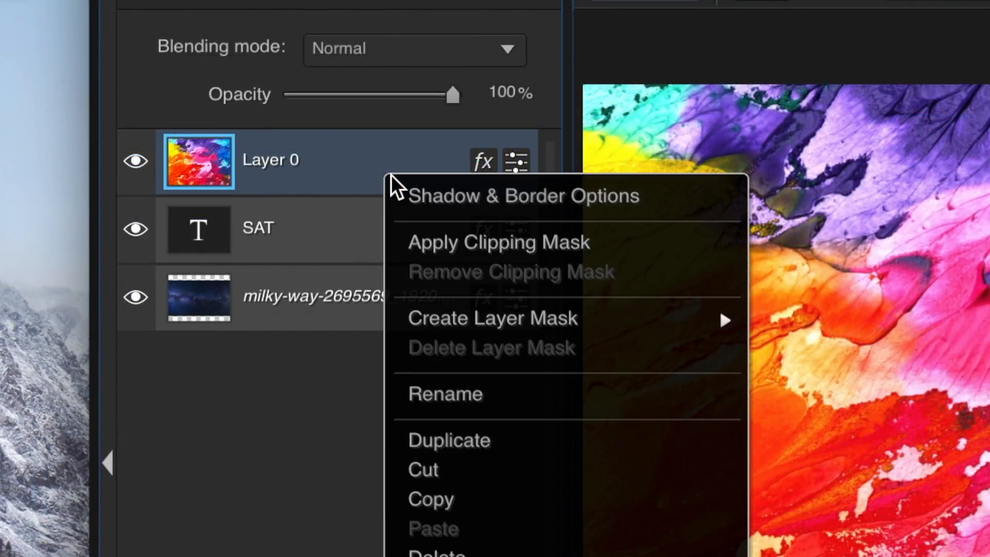
{"action": "mouse_move", "coordinate": [461, 252]}
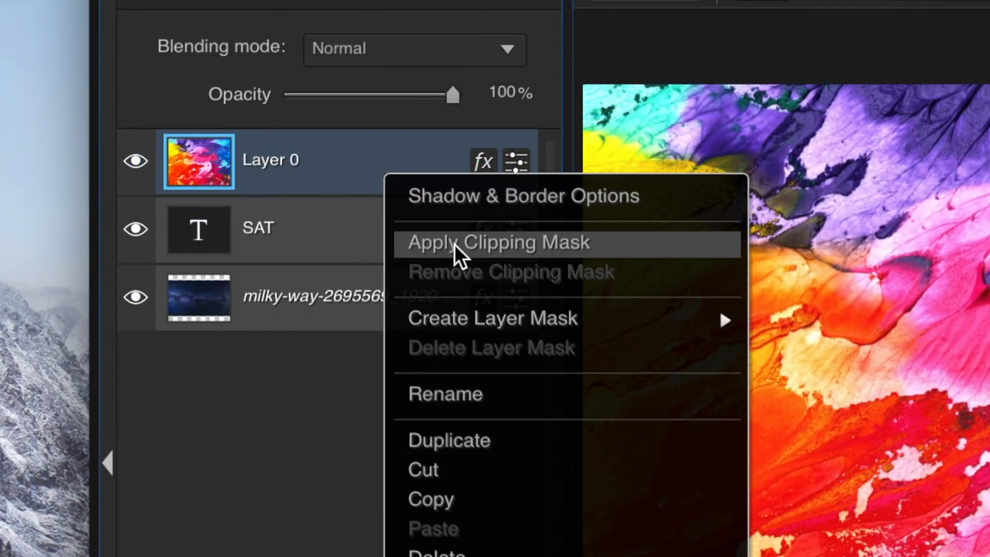
{"action": "left_click", "coordinate": [498, 243]}
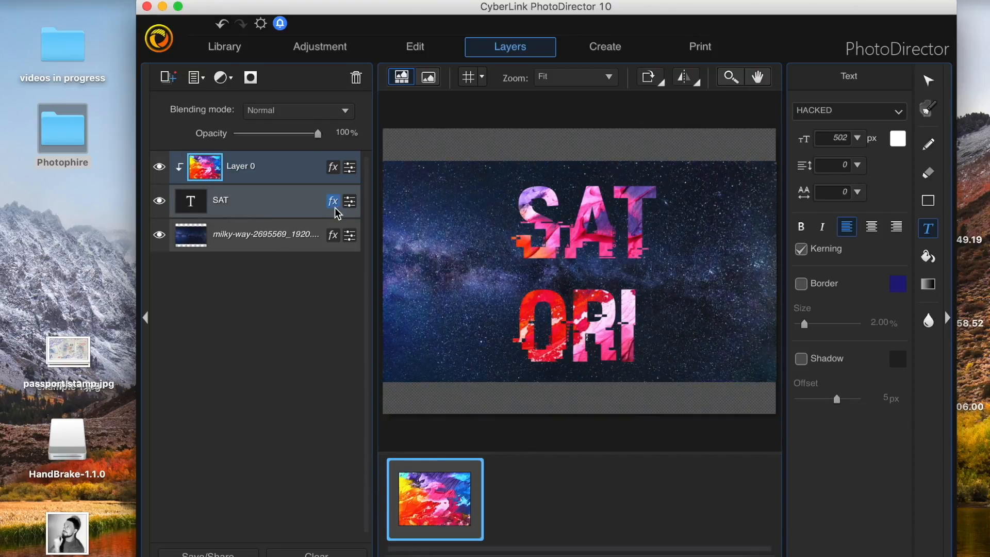
{"action": "left_click", "coordinate": [265, 234]}
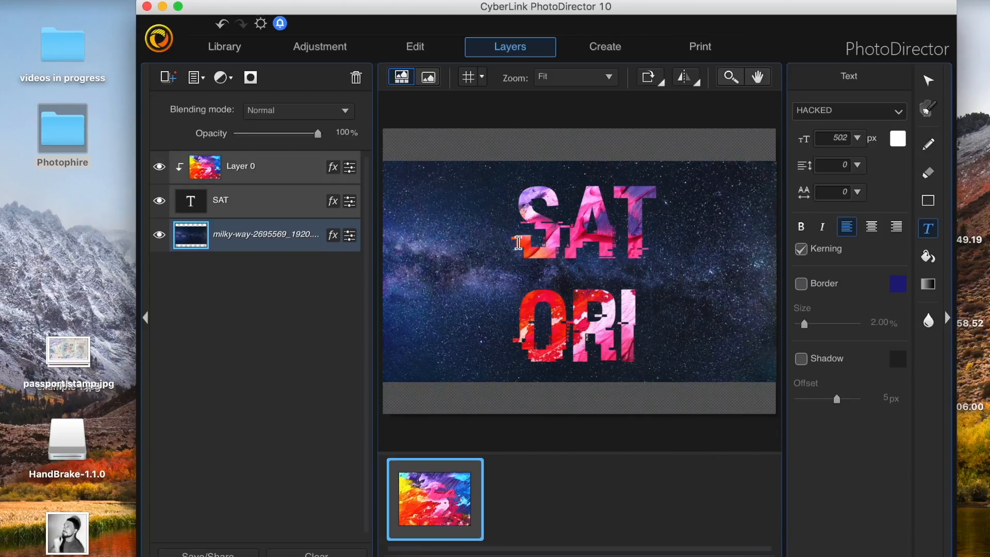
{"action": "left_click", "coordinate": [928, 80]}
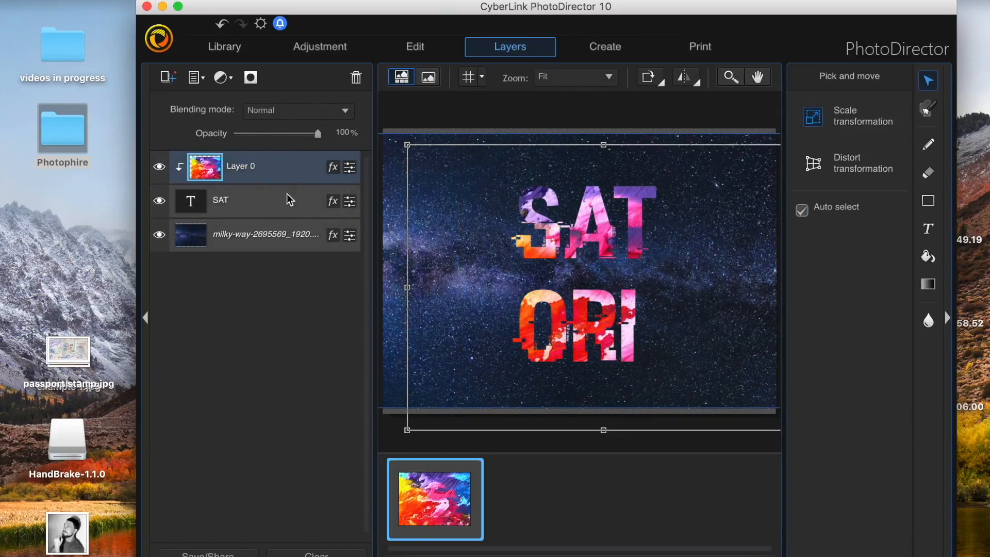
Step: Select the SATORI text layer and set its line spacing to -8
{"action": "left_click", "coordinate": [221, 200]}
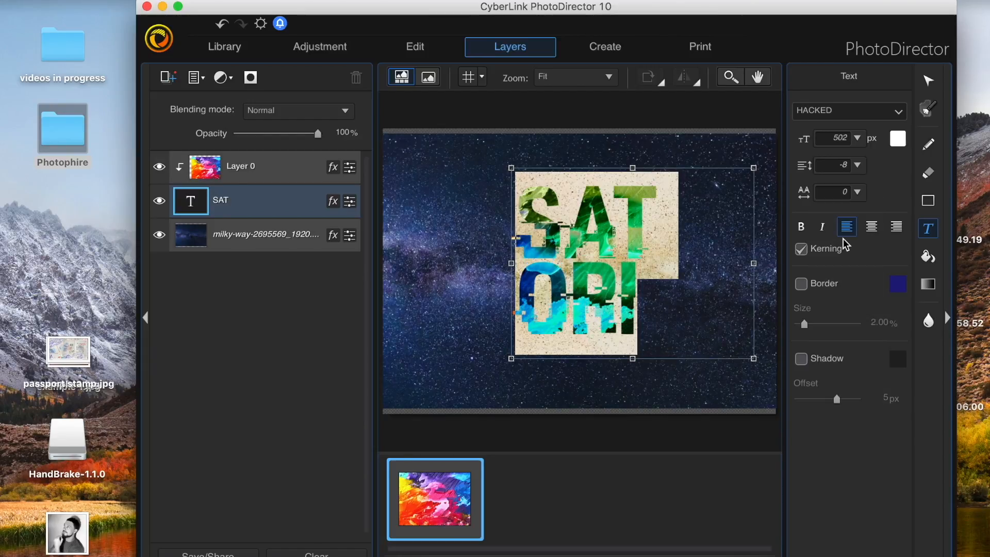
{"action": "mouse_move", "coordinate": [932, 77]}
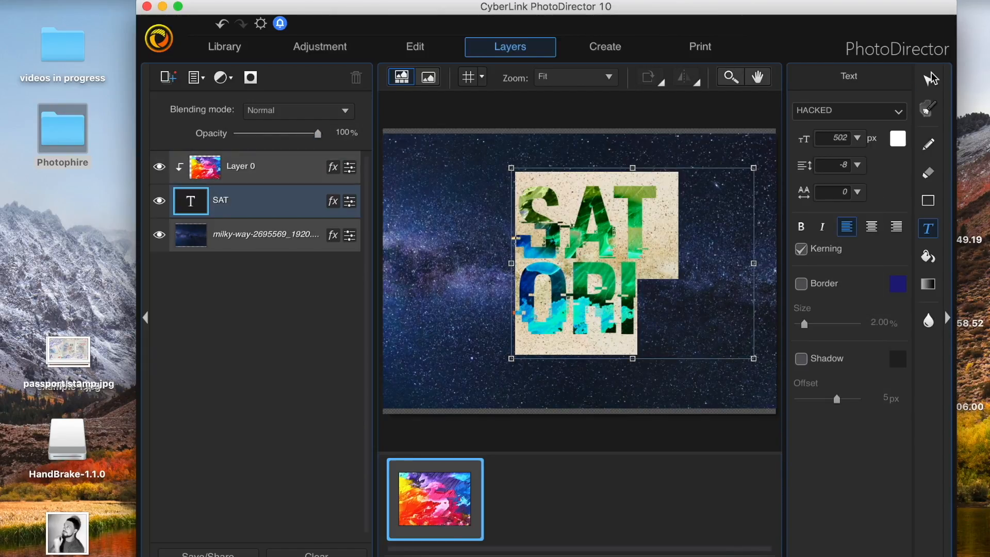
{"action": "left_click", "coordinate": [928, 80]}
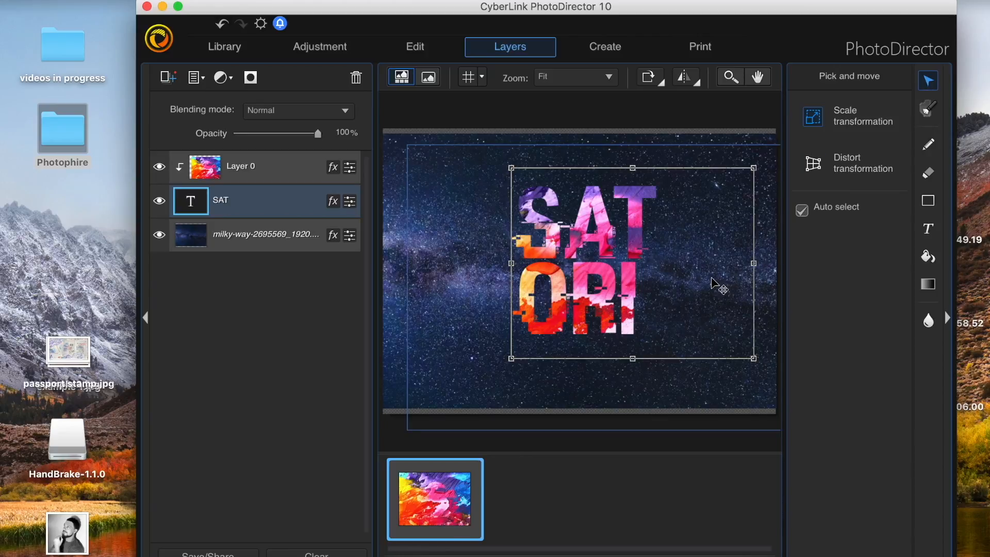
{"action": "left_click", "coordinate": [927, 228]}
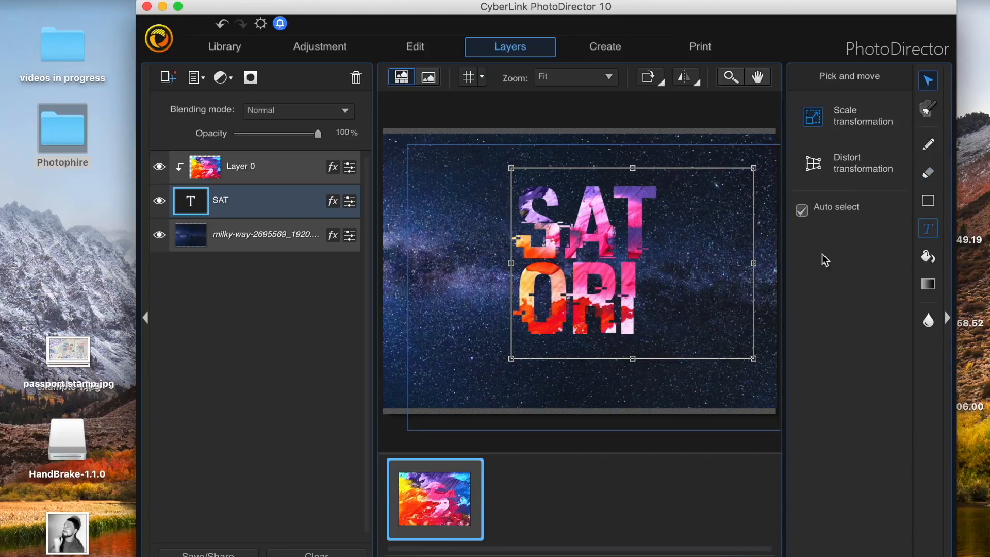
{"action": "left_click", "coordinate": [928, 227]}
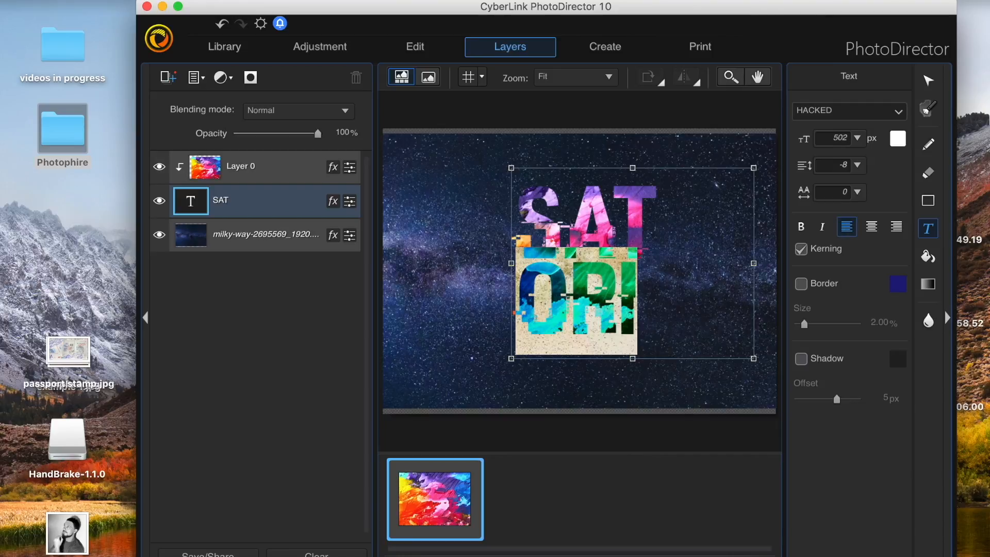
Step: Widen SATORI's letter spacing to 11
{"action": "left_click", "coordinate": [858, 192]}
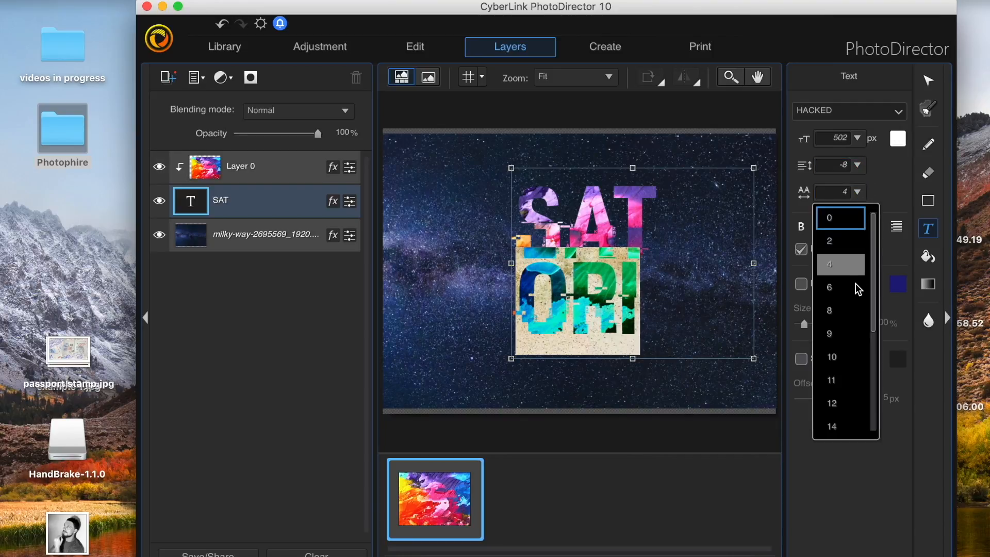
{"action": "left_click", "coordinate": [831, 356]}
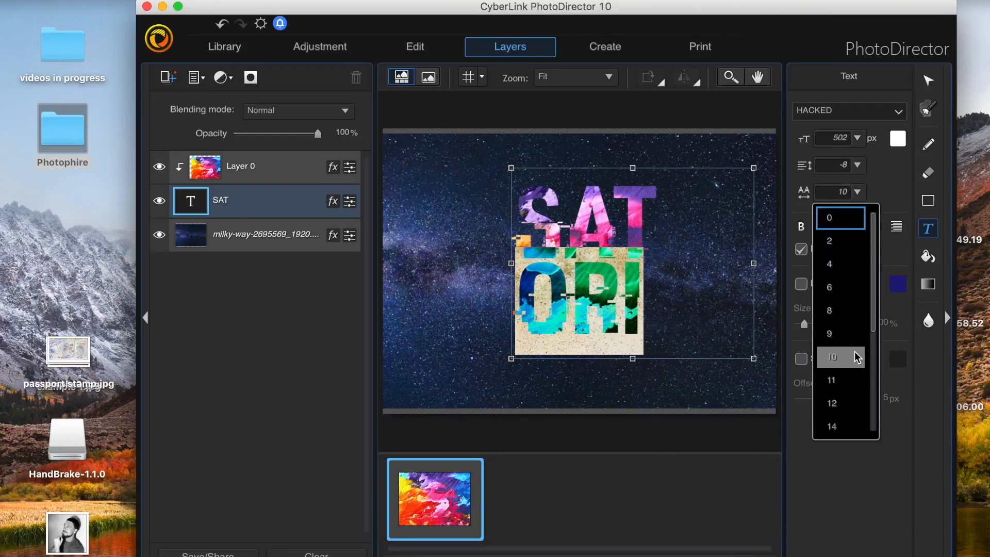
{"action": "left_click", "coordinate": [831, 379]}
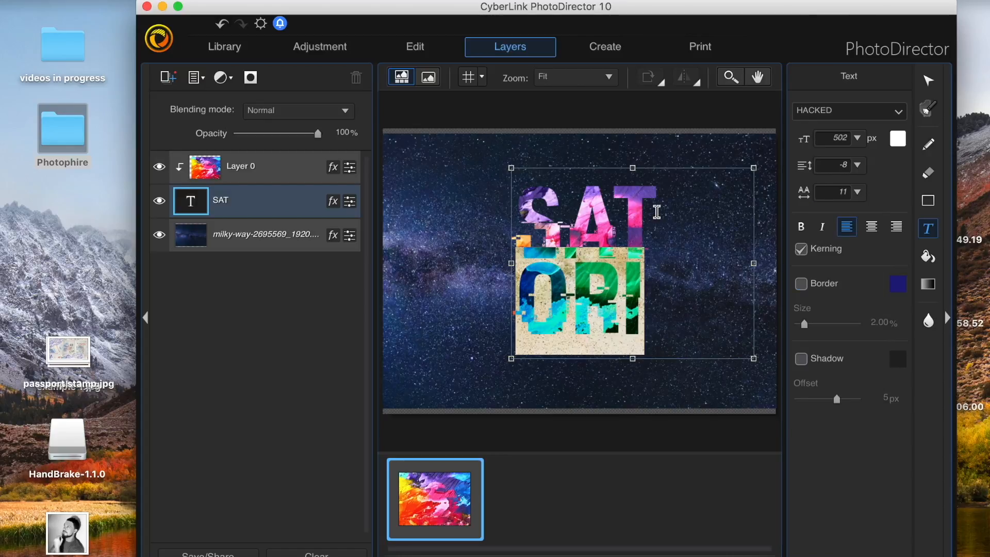